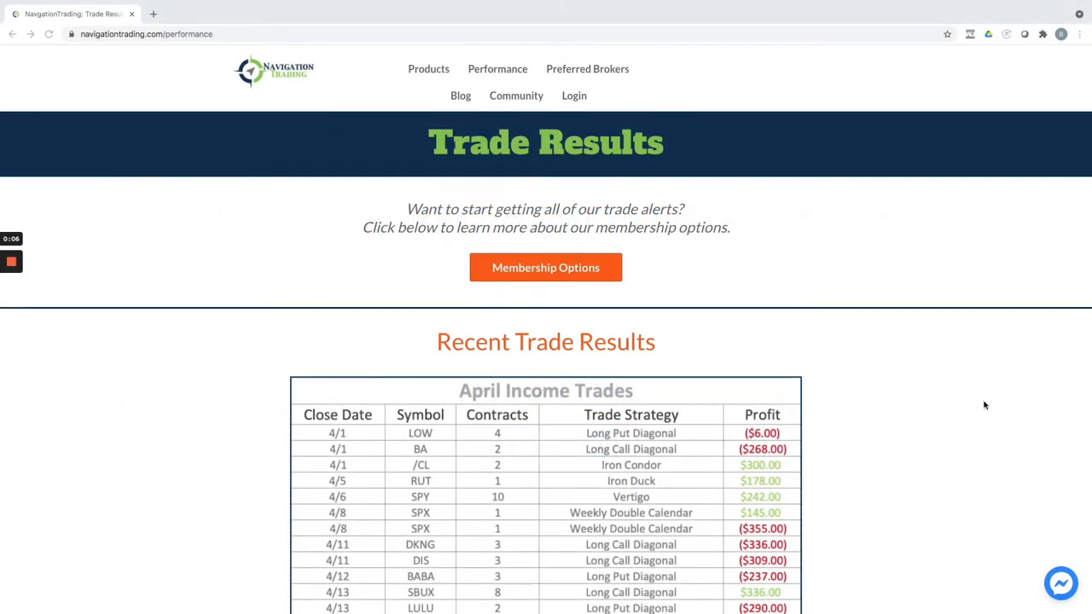
{"action": "scroll", "scroll_direction": "down", "scroll_amount": 3}
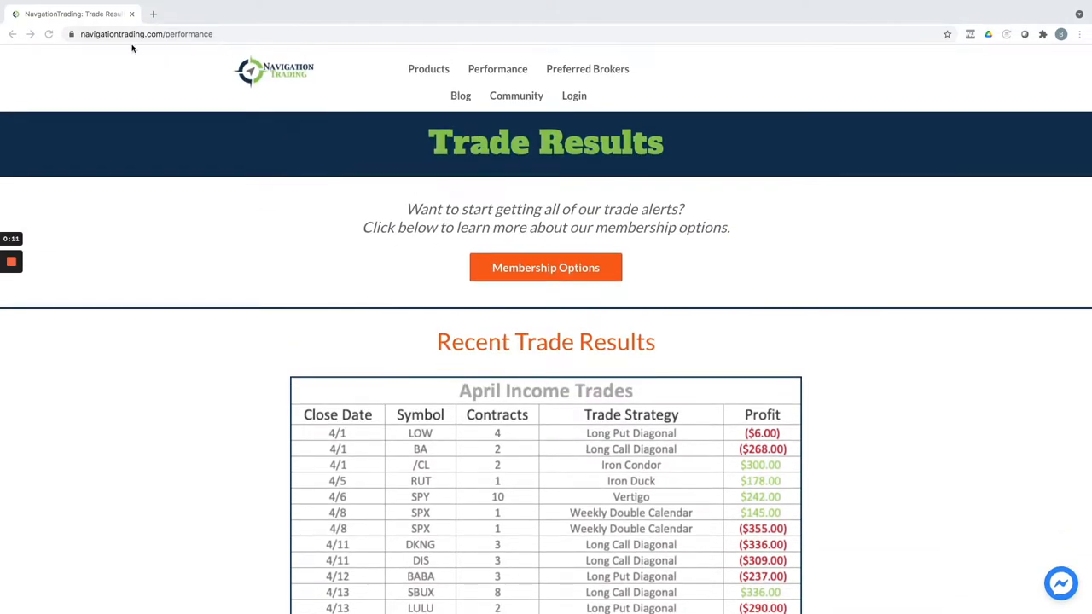
{"action": "mouse_move", "coordinate": [450, 276]}
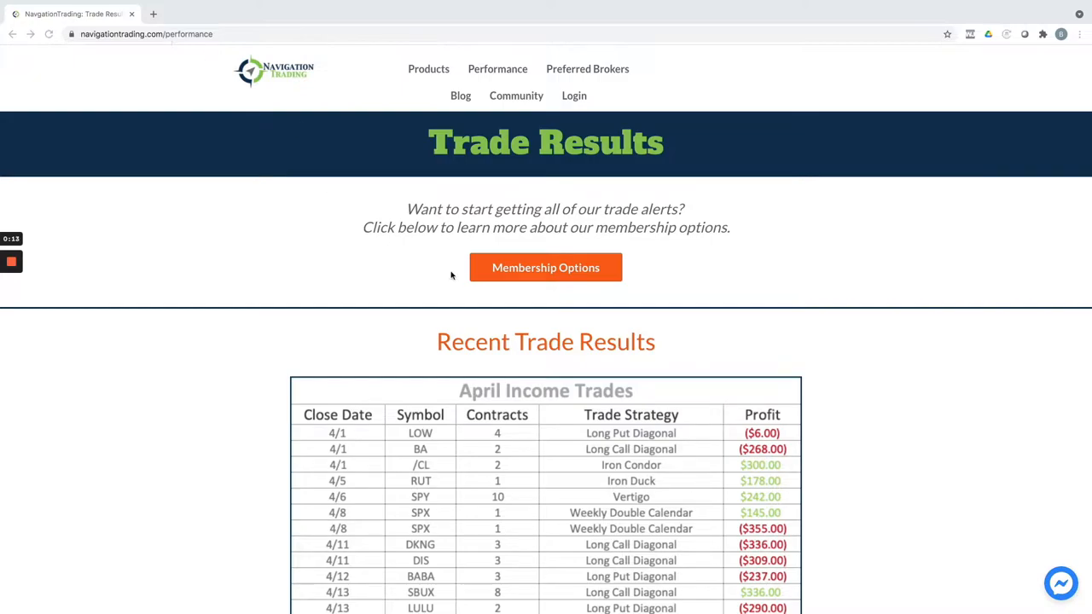
{"action": "scroll", "scroll_direction": "down", "scroll_amount": 3}
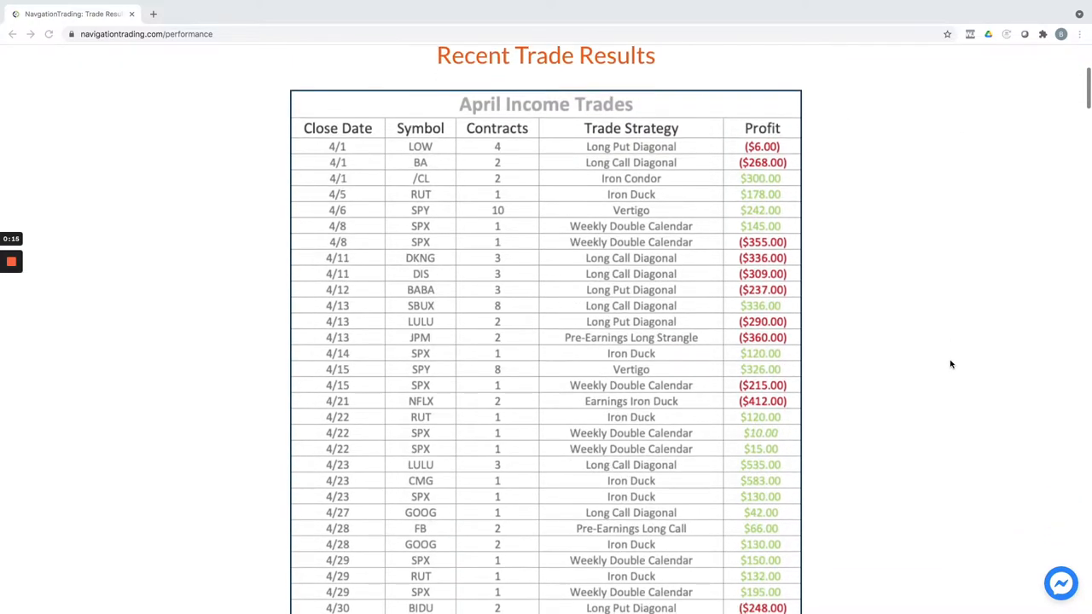
{"action": "scroll", "scroll_direction": "down", "scroll_amount": 3}
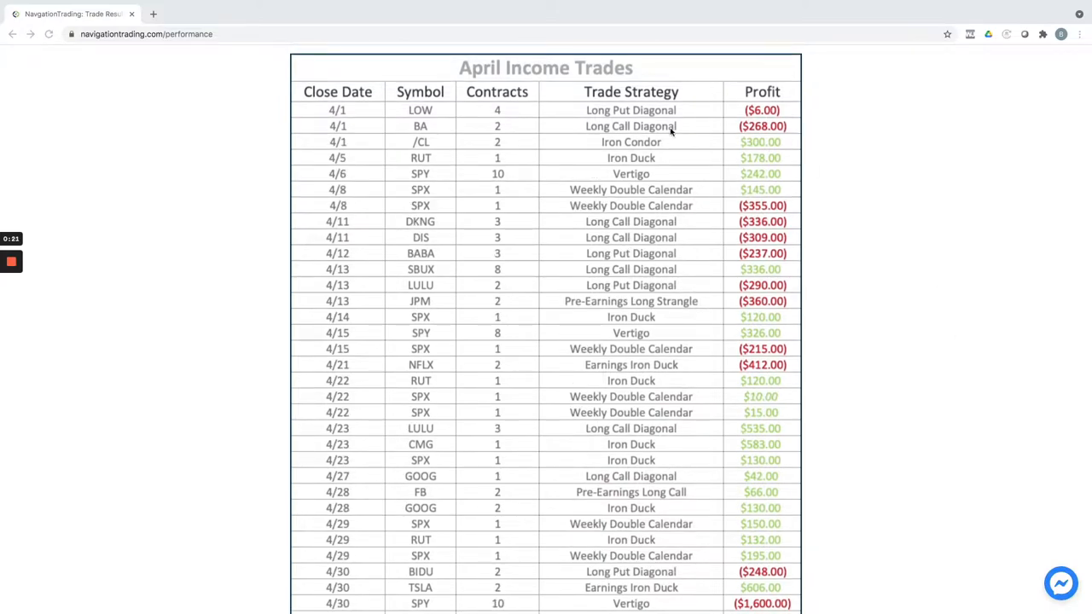
{"action": "mouse_move", "coordinate": [675, 127]}
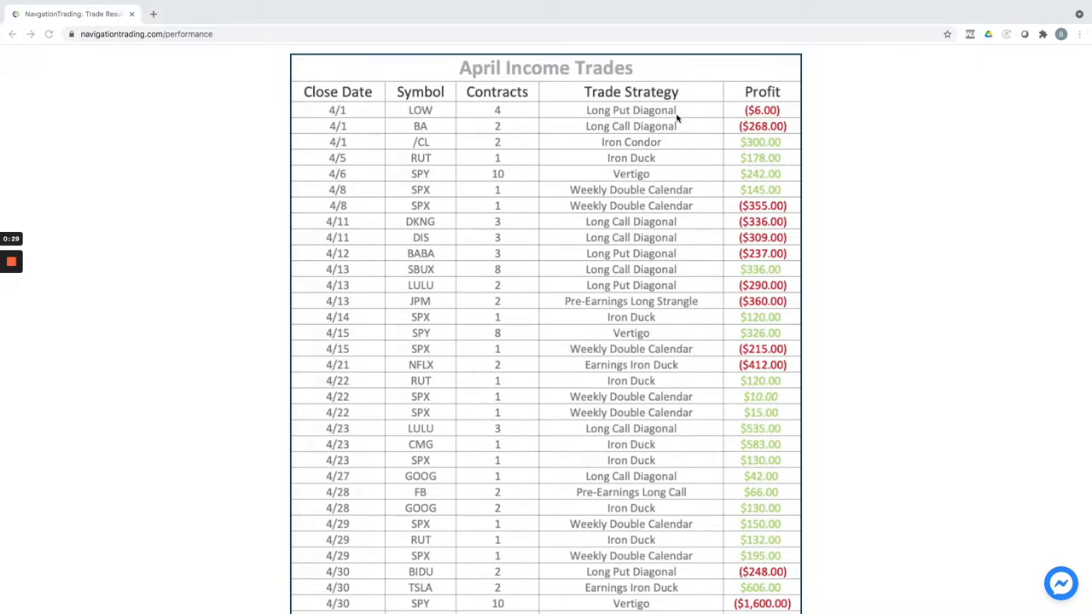
{"action": "mouse_move", "coordinate": [748, 127]}
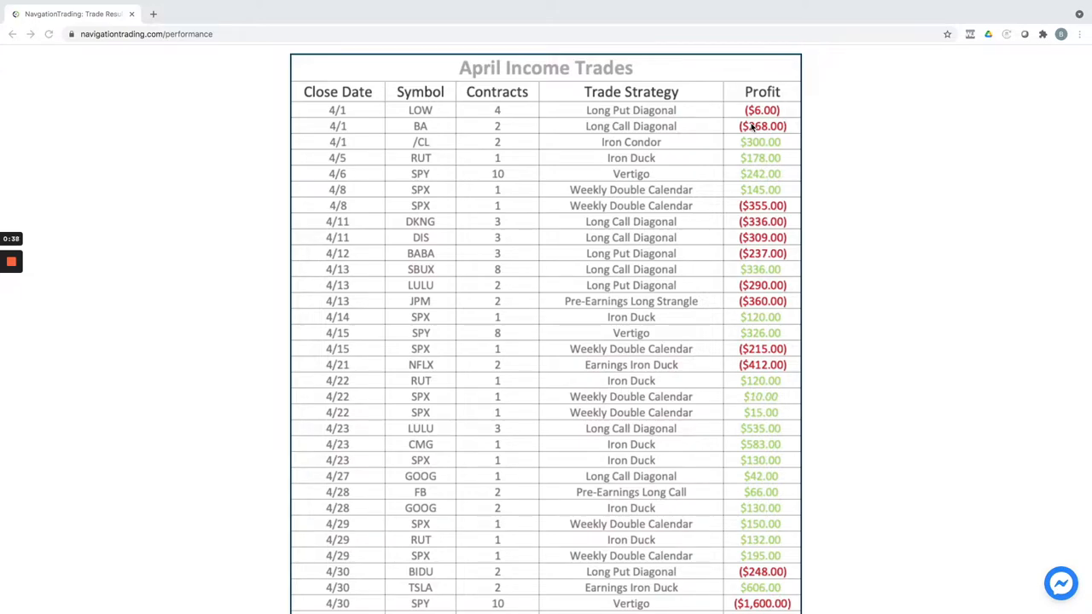
{"action": "mouse_move", "coordinate": [776, 127]}
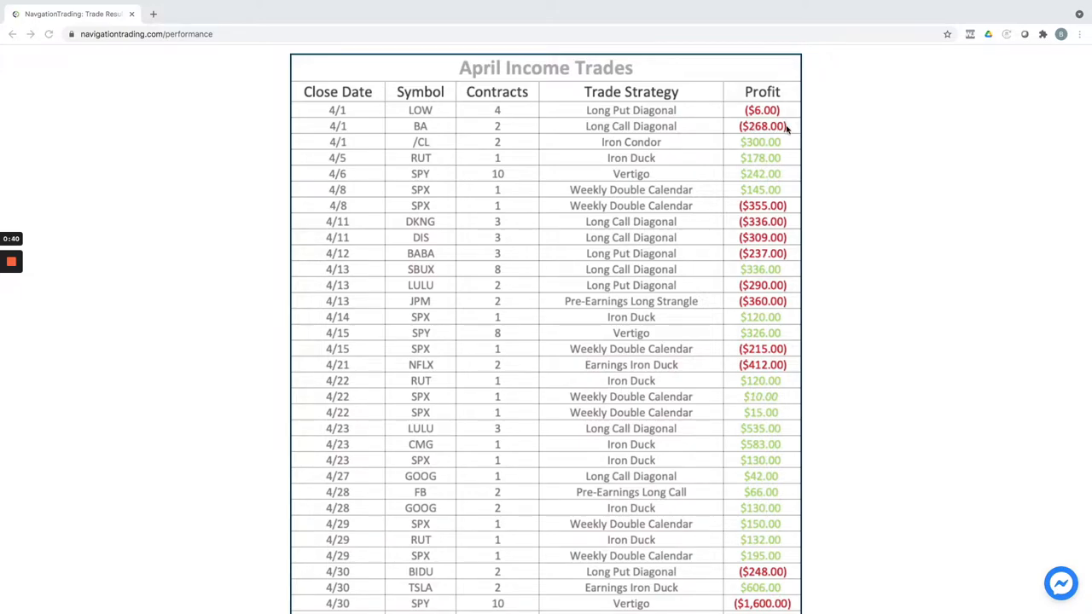
{"action": "mouse_move", "coordinate": [775, 113]}
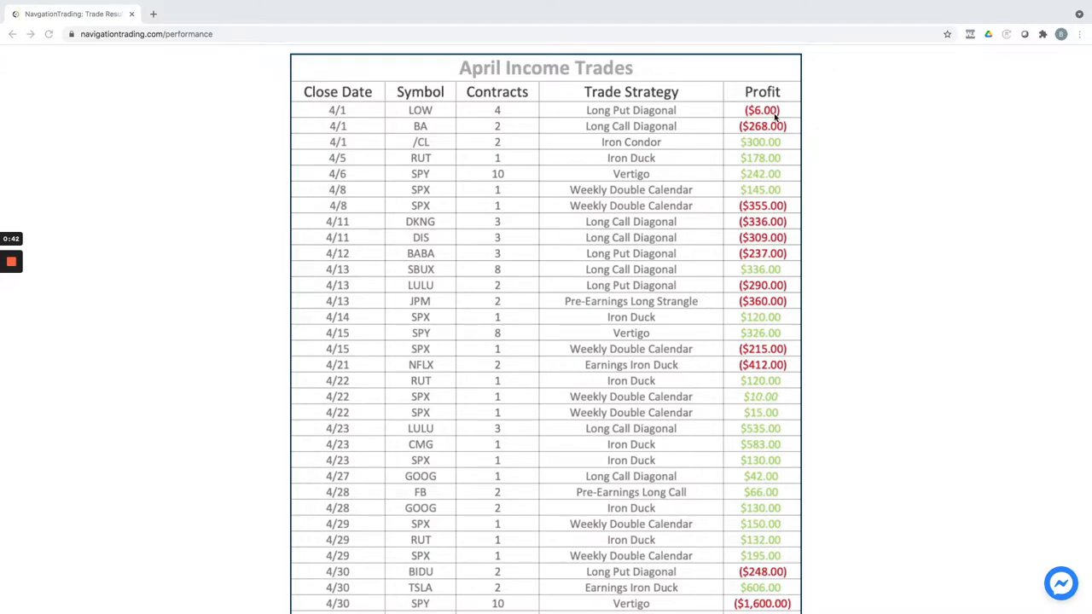
{"action": "mouse_move", "coordinate": [634, 126]}
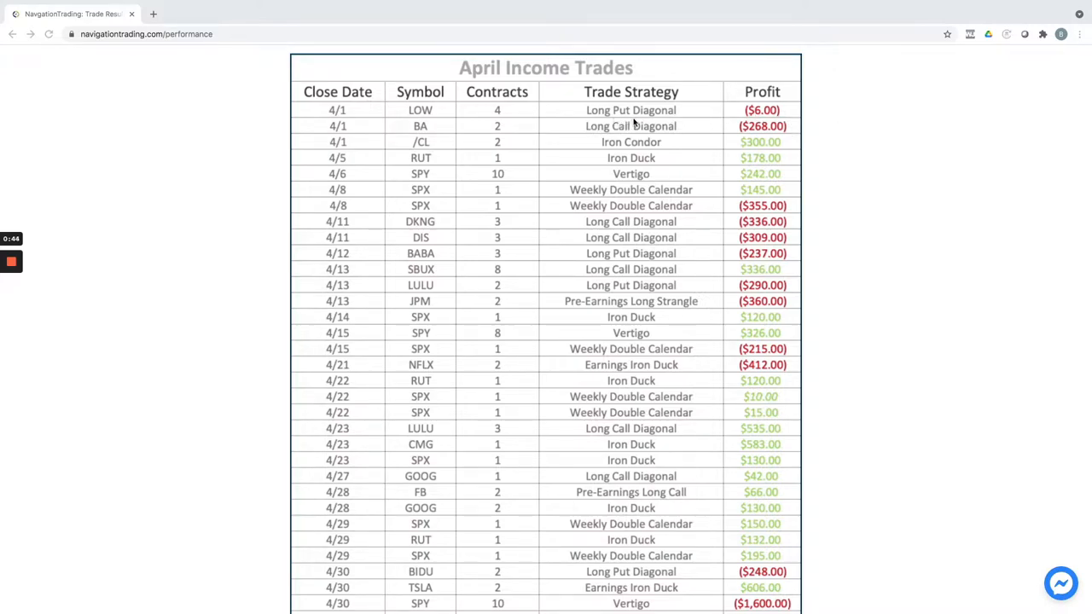
{"action": "mouse_move", "coordinate": [808, 145]}
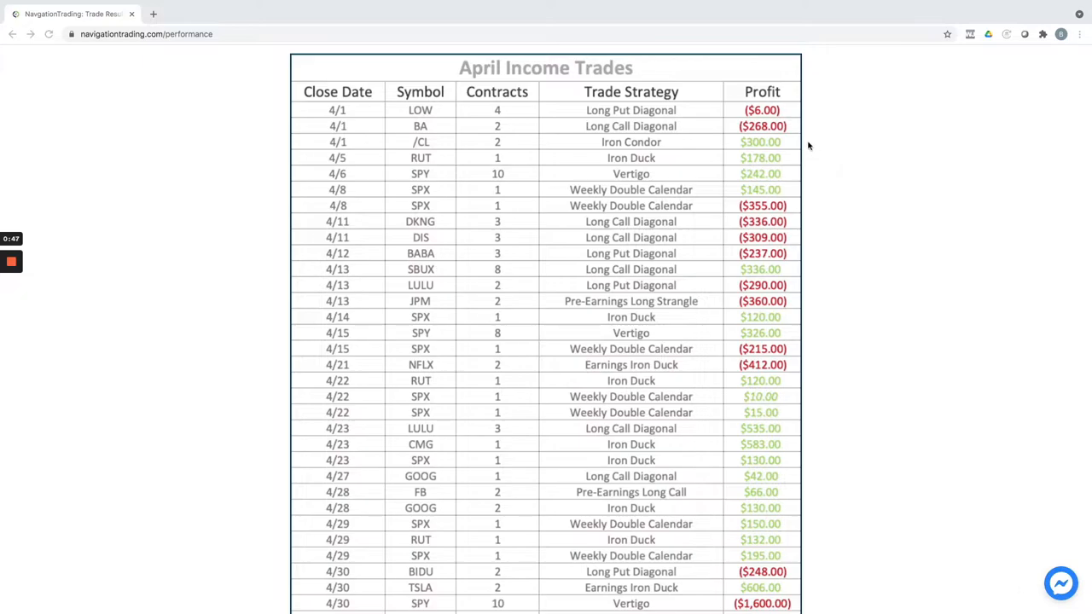
{"action": "mouse_move", "coordinate": [805, 162]}
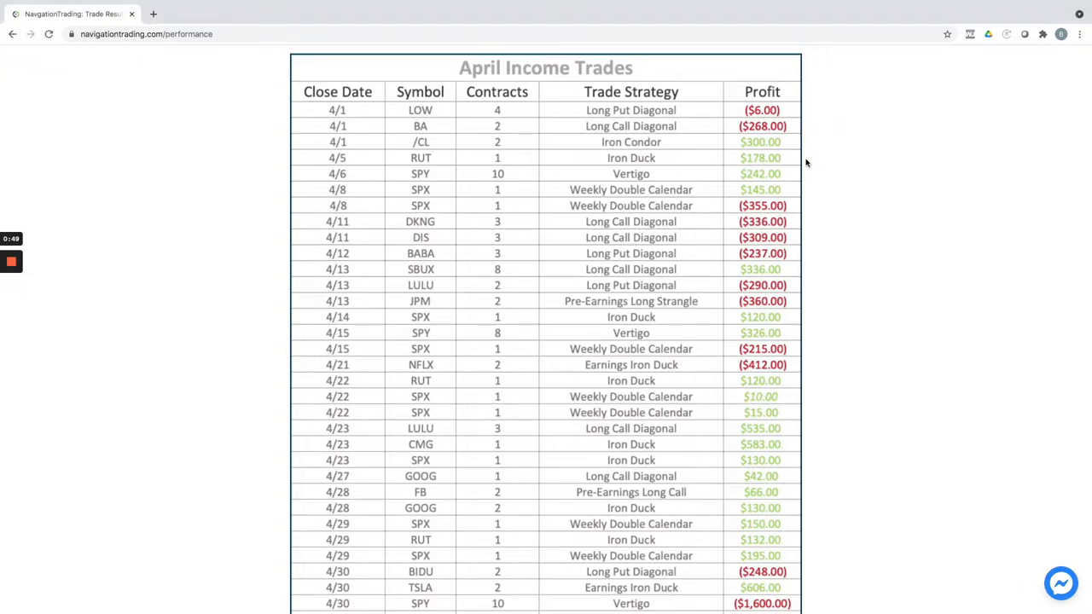
{"action": "mouse_move", "coordinate": [658, 261]}
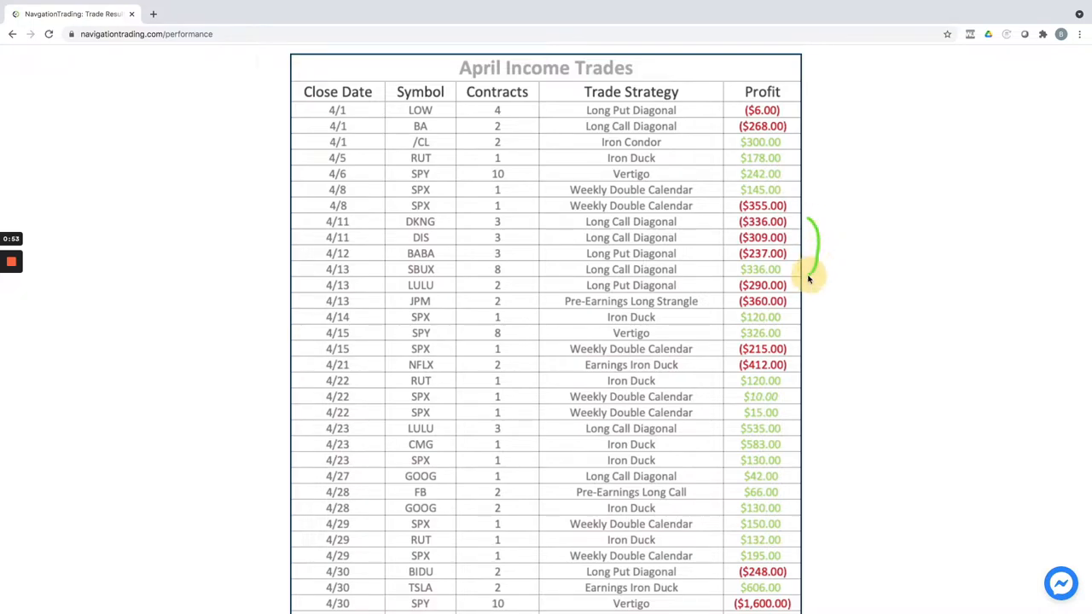
{"action": "scroll", "scroll_direction": "down", "scroll_amount": 3}
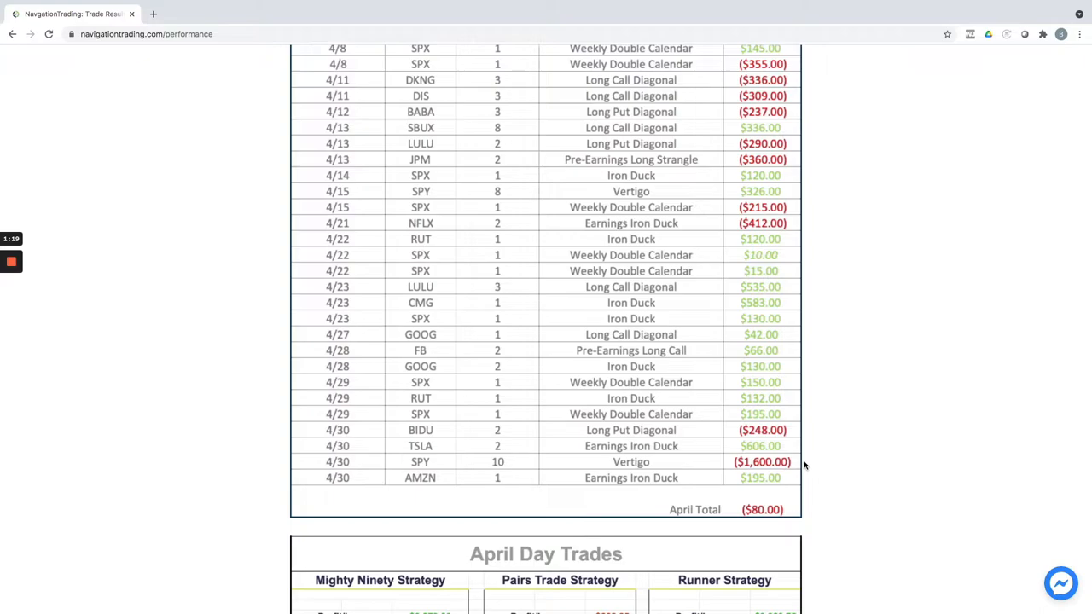
{"action": "mouse_move", "coordinate": [815, 463]}
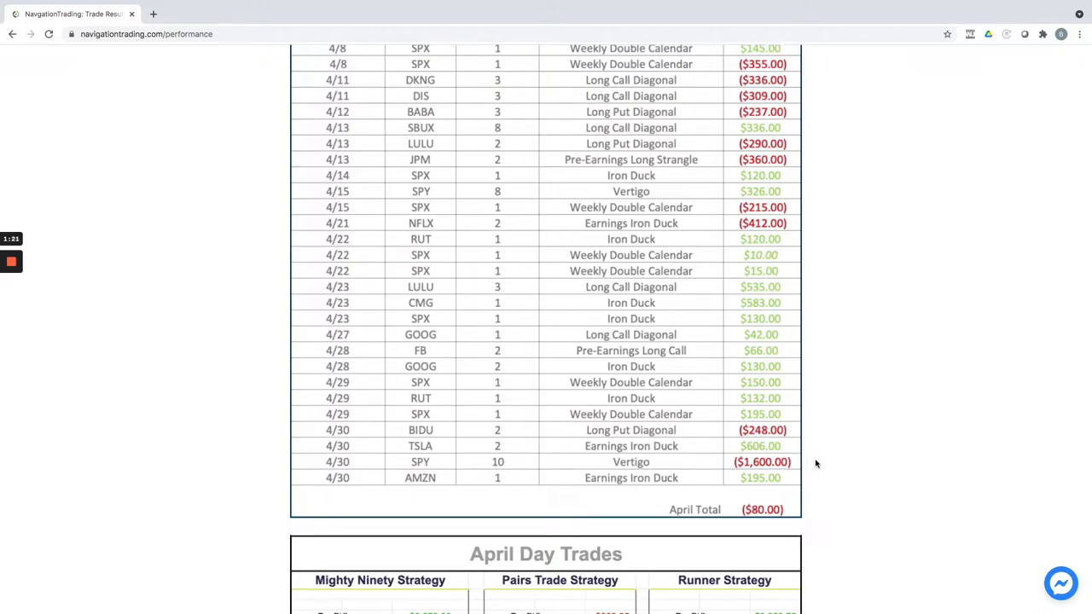
{"action": "mouse_move", "coordinate": [847, 428]}
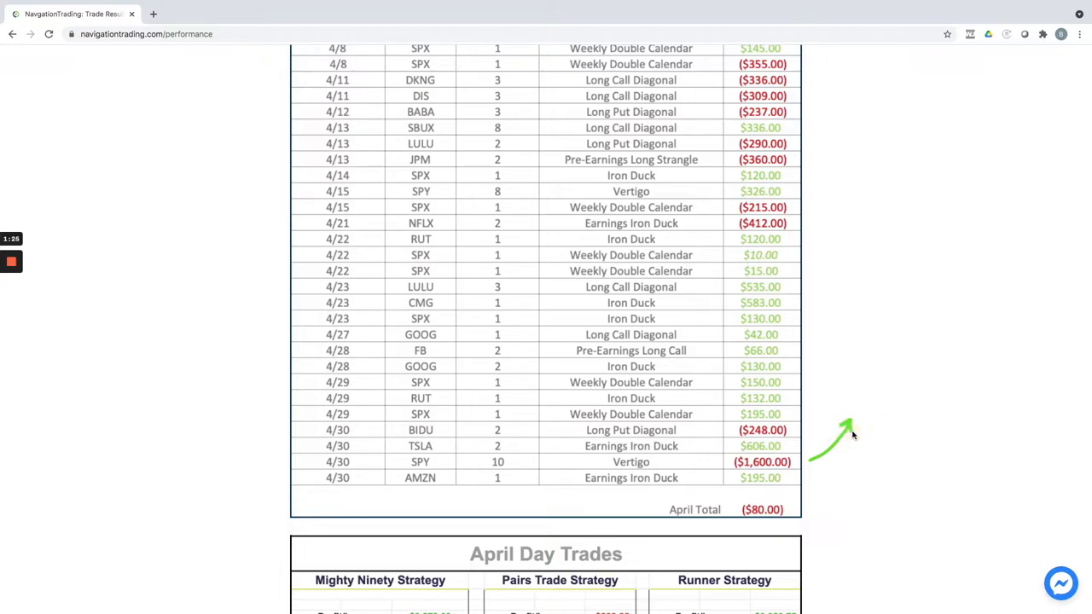
{"action": "mouse_move", "coordinate": [864, 435]}
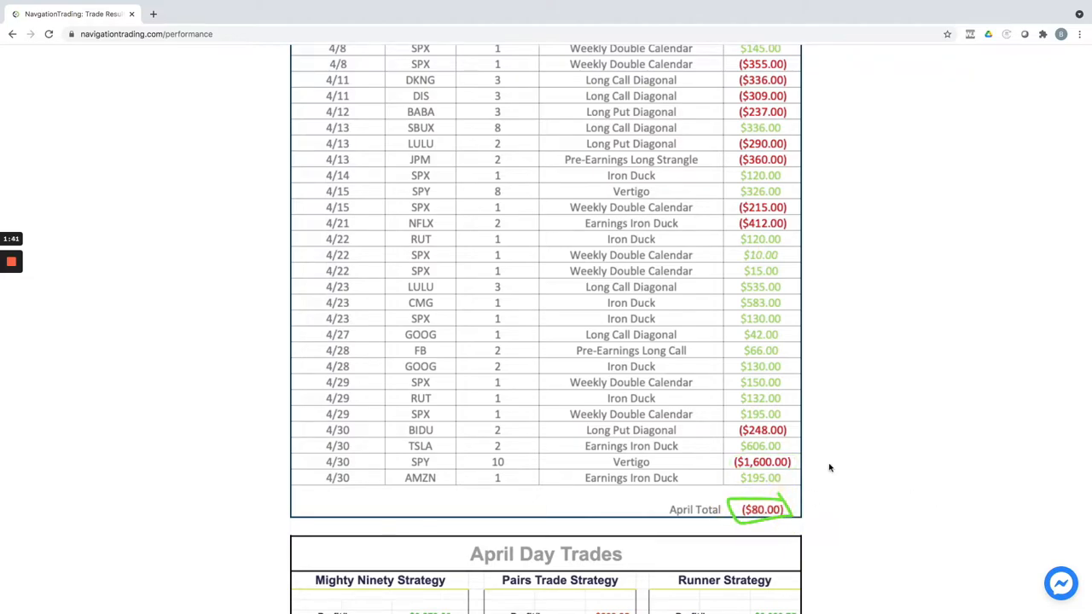
{"action": "scroll", "scroll_direction": "down", "scroll_amount": 3}
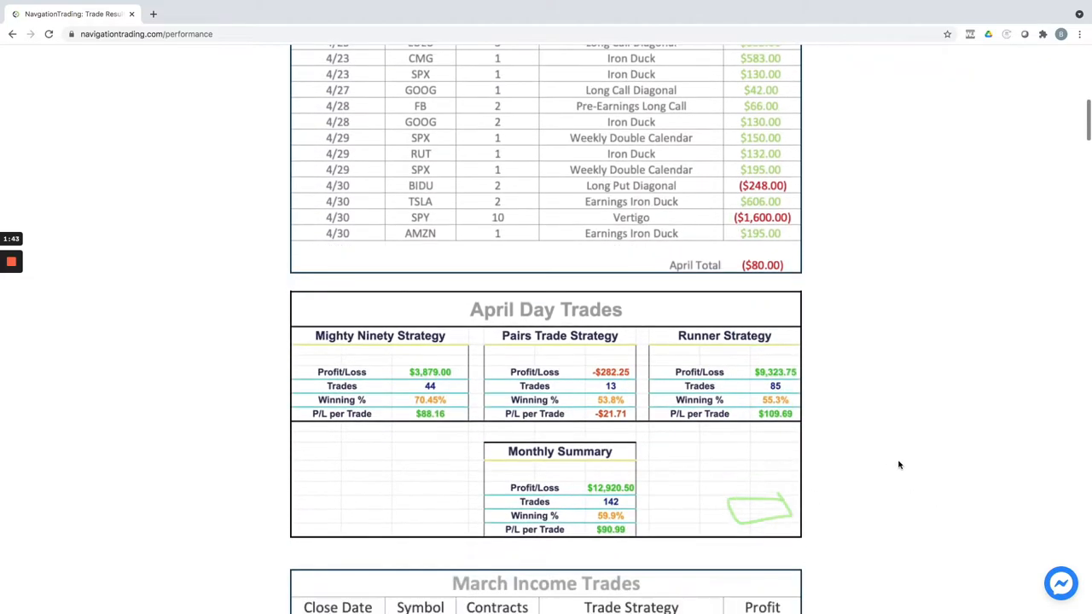
{"action": "scroll", "scroll_direction": "down", "scroll_amount": 3}
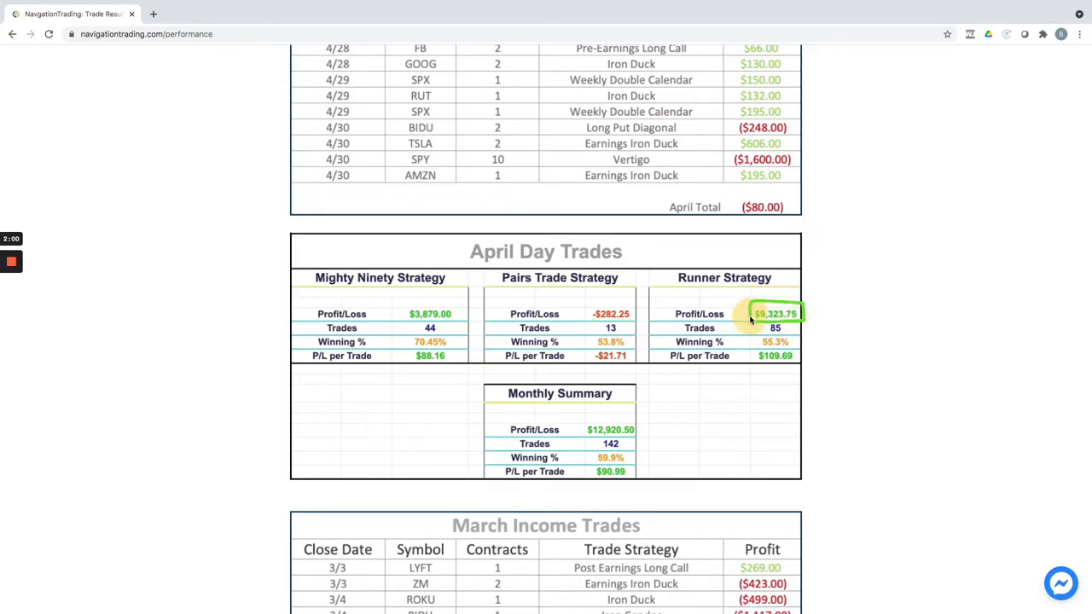
{"action": "mouse_move", "coordinate": [683, 439]}
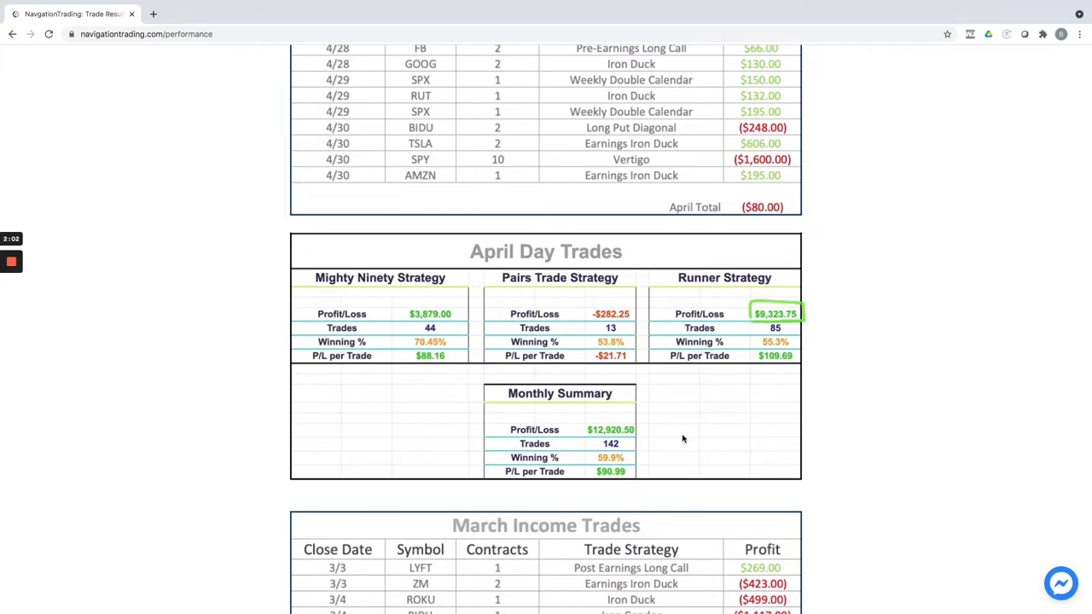
{"action": "mouse_move", "coordinate": [672, 436]}
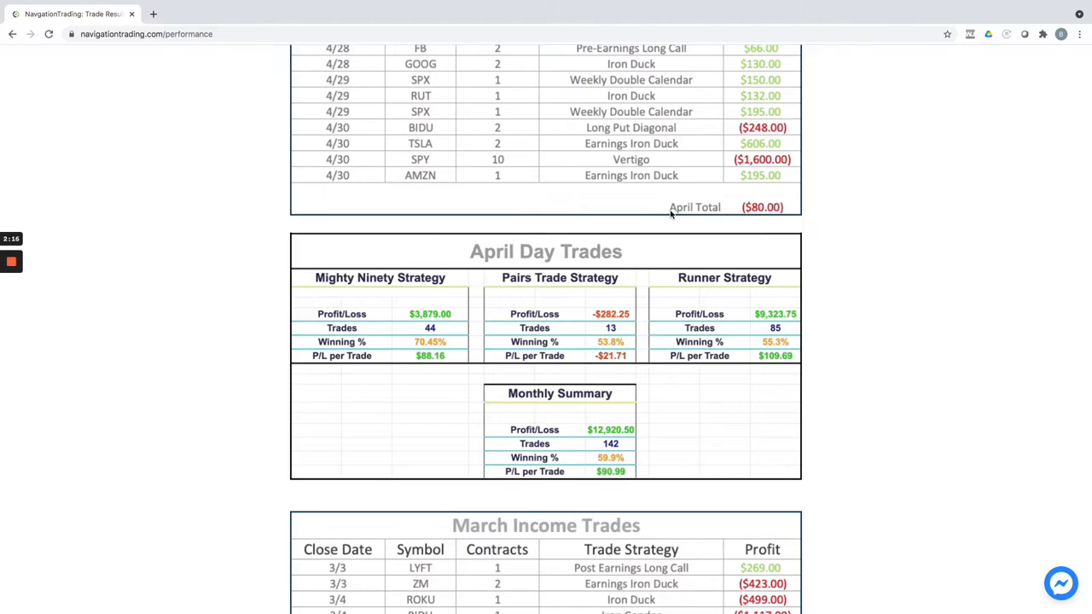
{"action": "mouse_move", "coordinate": [891, 259]}
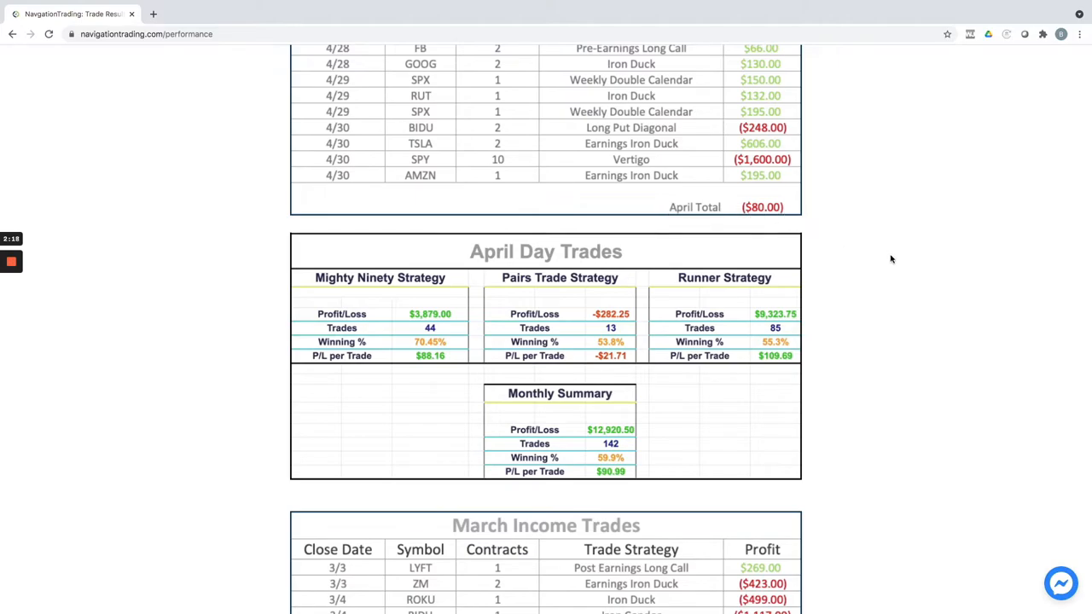
{"action": "mouse_move", "coordinate": [880, 258]}
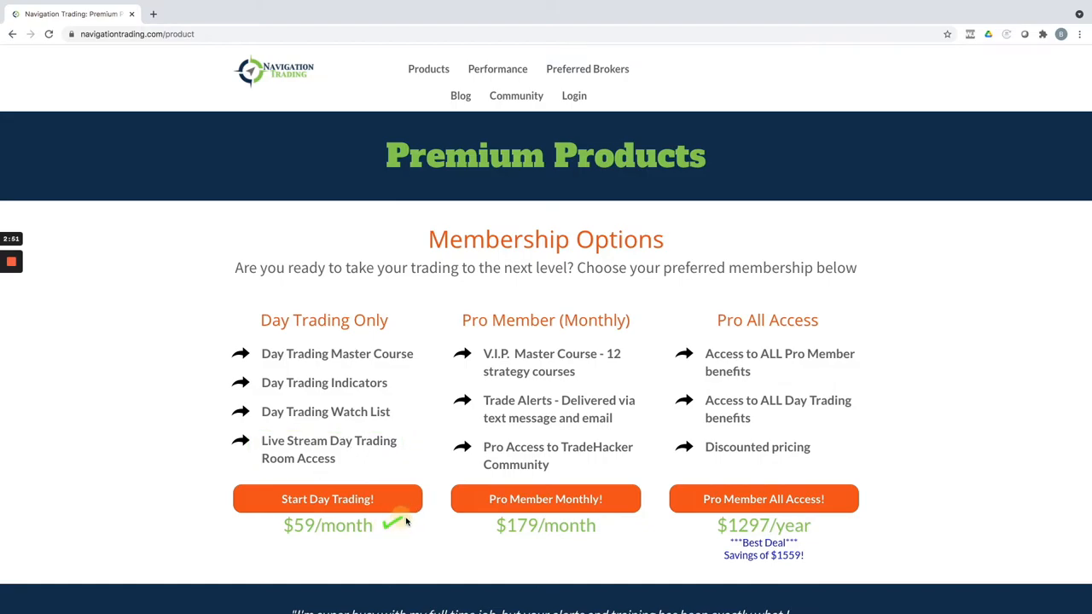
{"action": "mouse_move", "coordinate": [503, 334]}
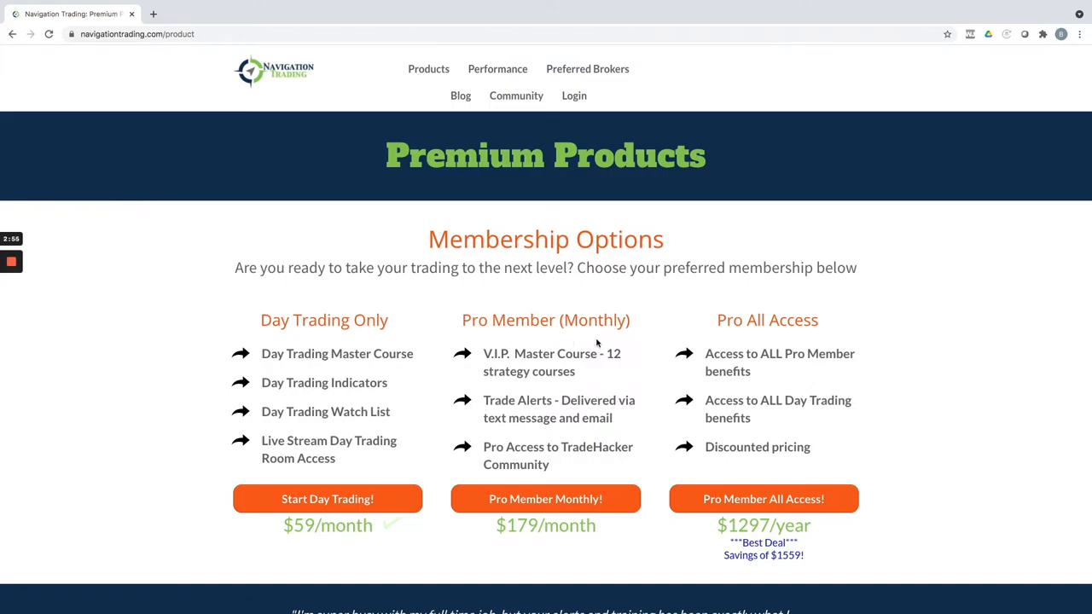
{"action": "mouse_move", "coordinate": [573, 415]}
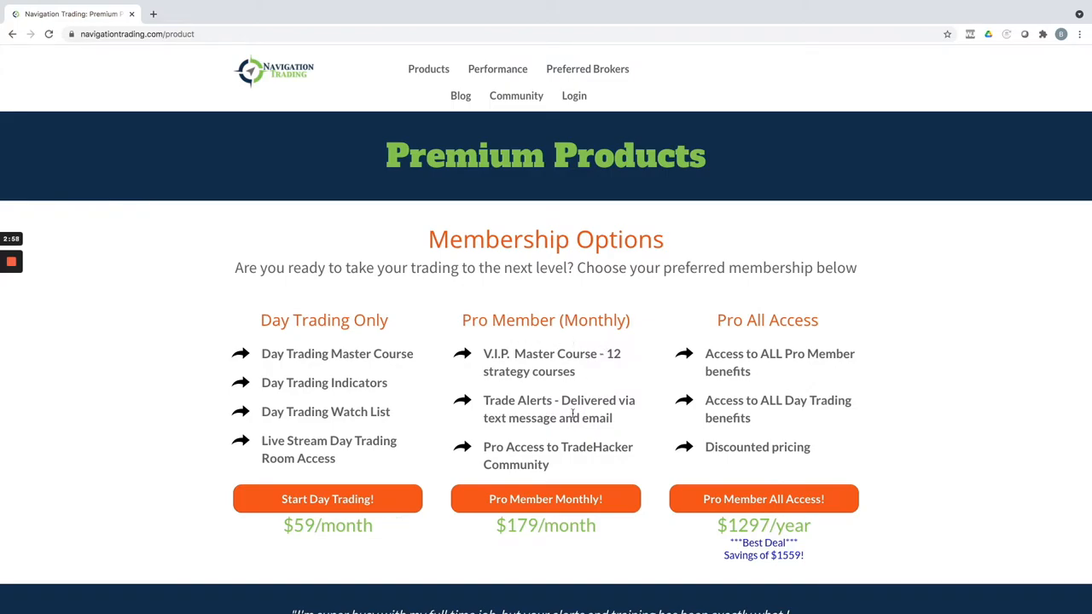
{"action": "mouse_move", "coordinate": [607, 417]}
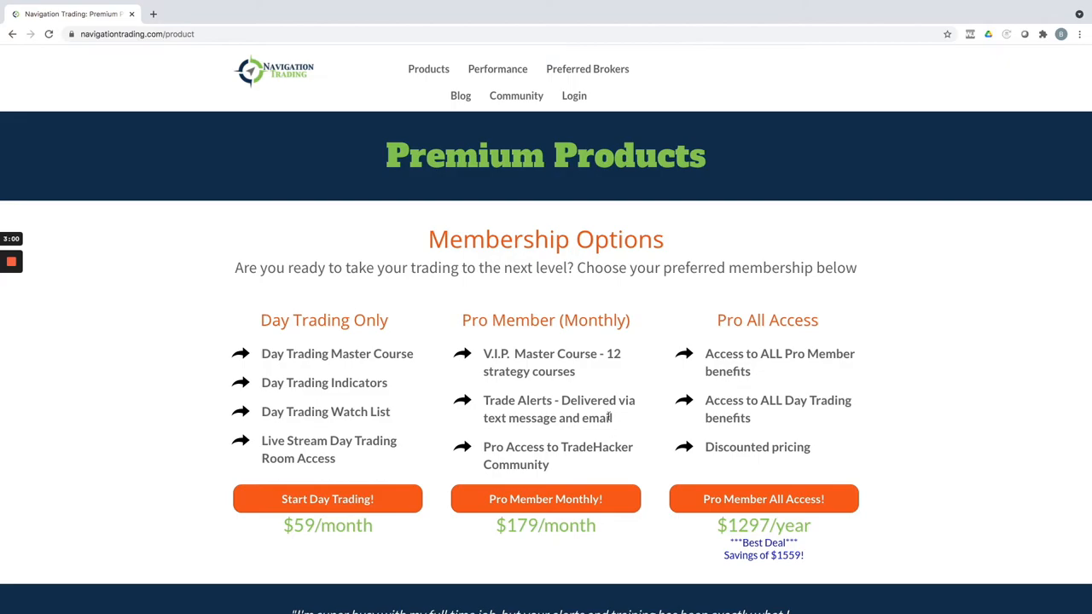
{"action": "mouse_move", "coordinate": [573, 438]}
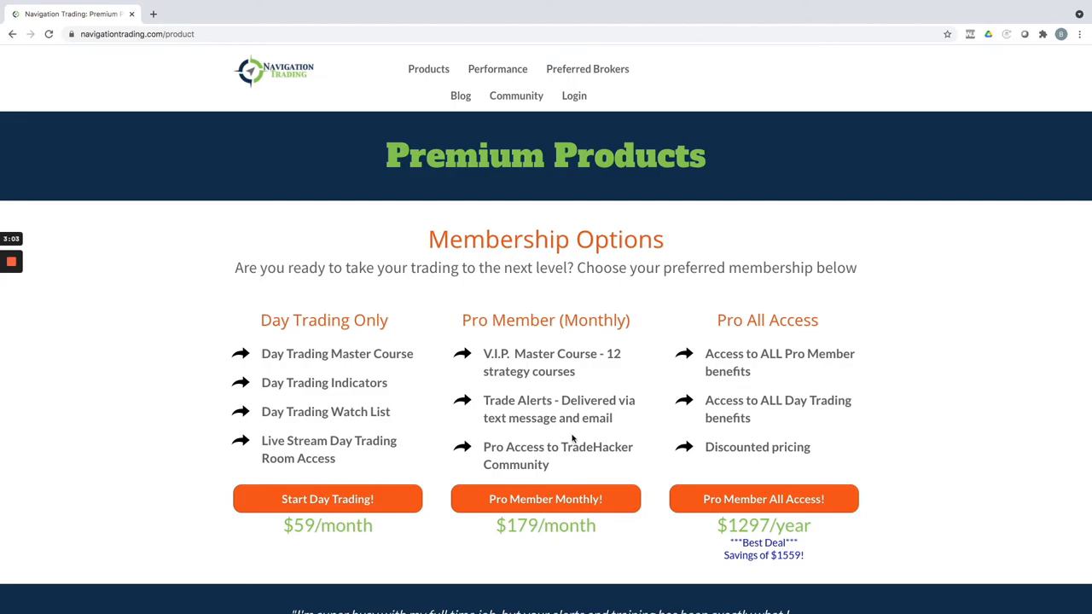
{"action": "mouse_move", "coordinate": [508, 545]}
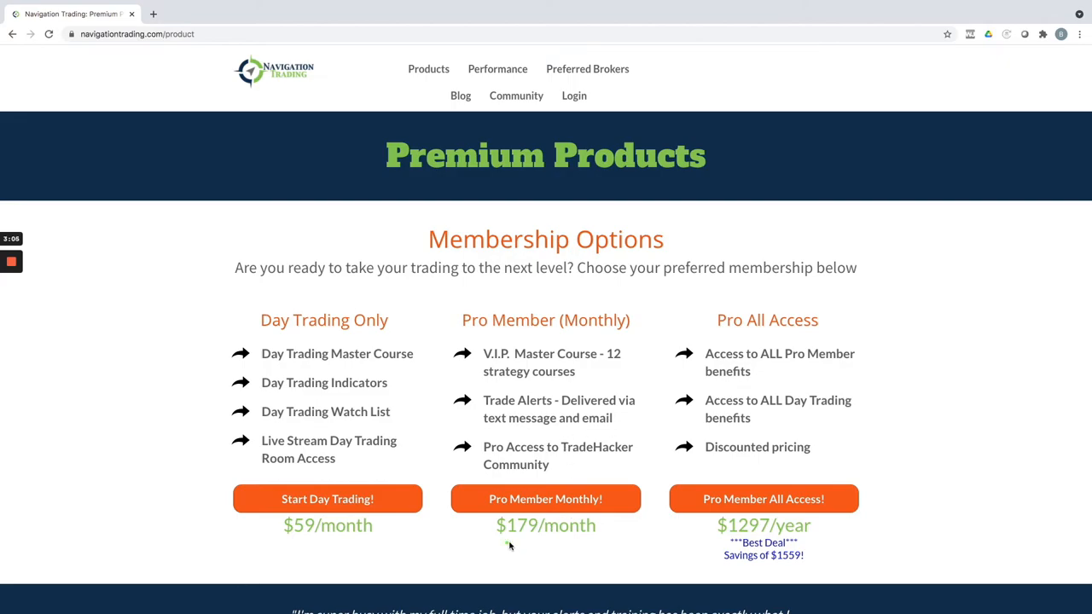